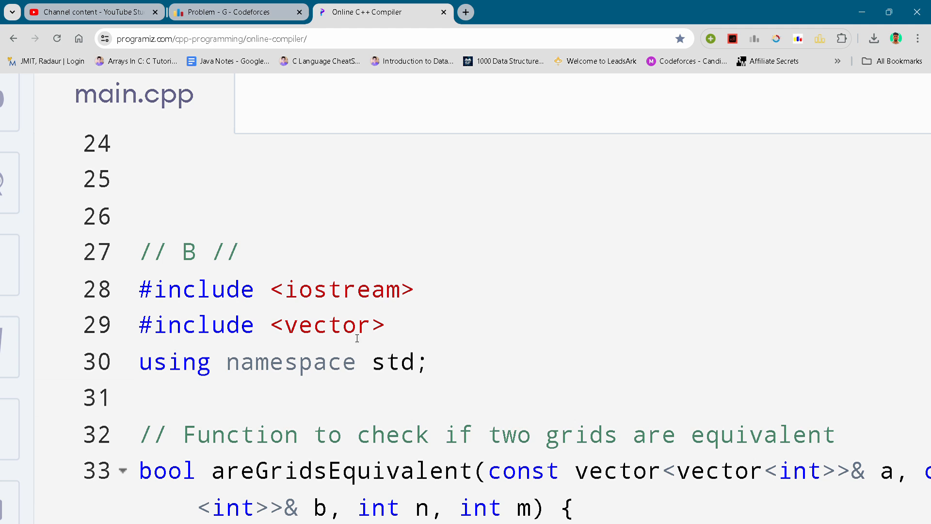
mouse_move(177, 395)
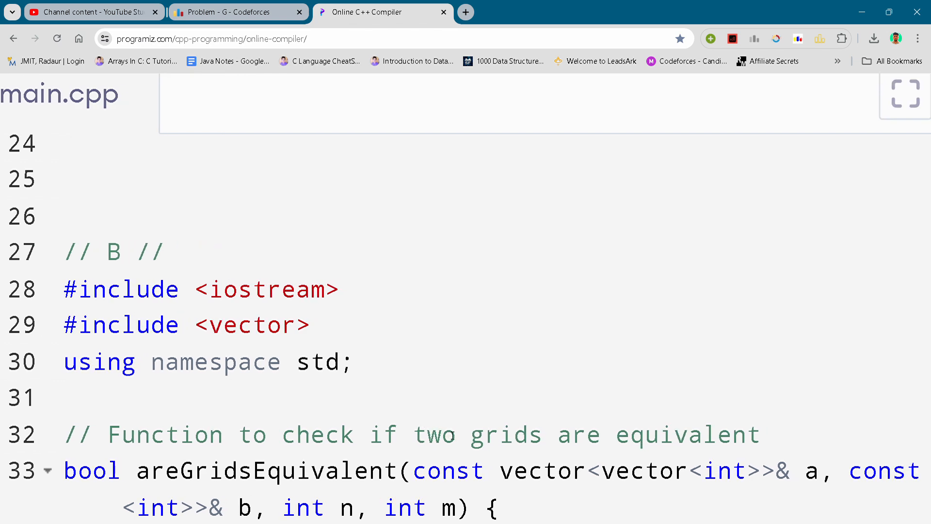
scroll(down, 3)
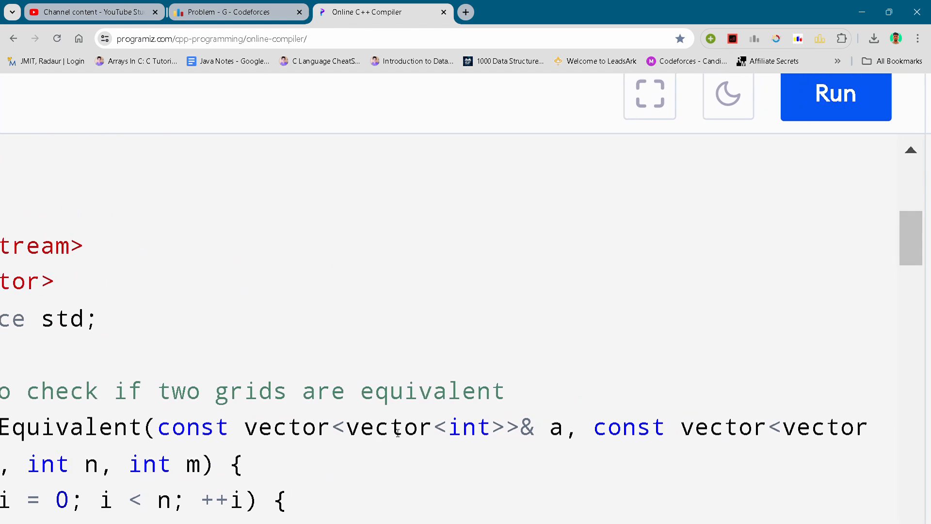
scroll(left, 3)
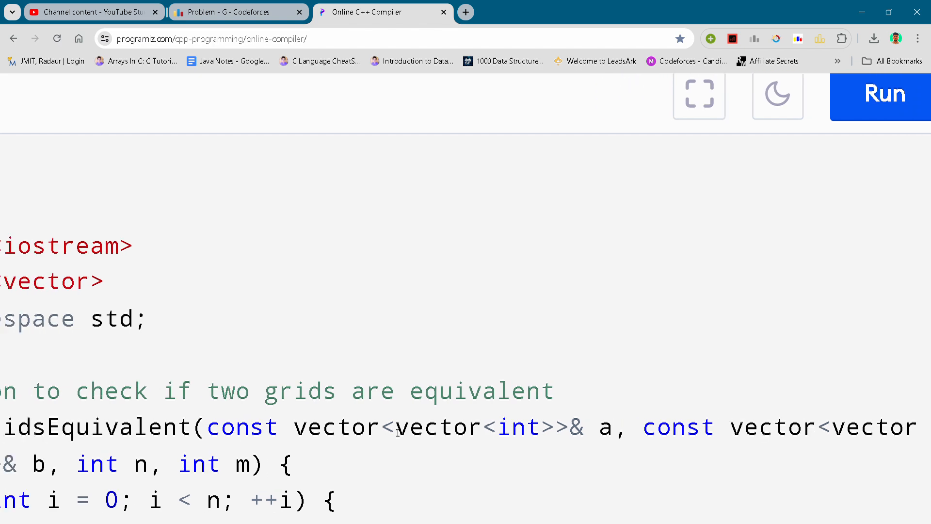
scroll(down, 3)
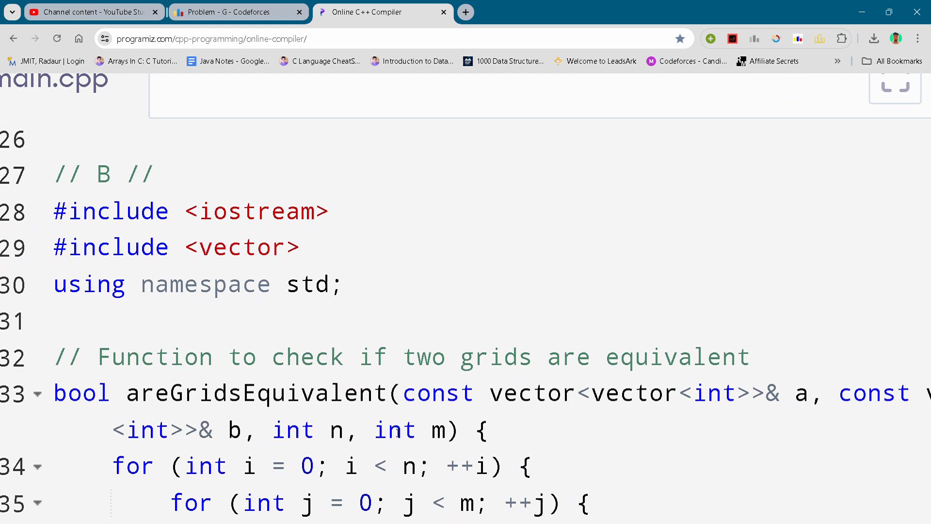
scroll(down, 3)
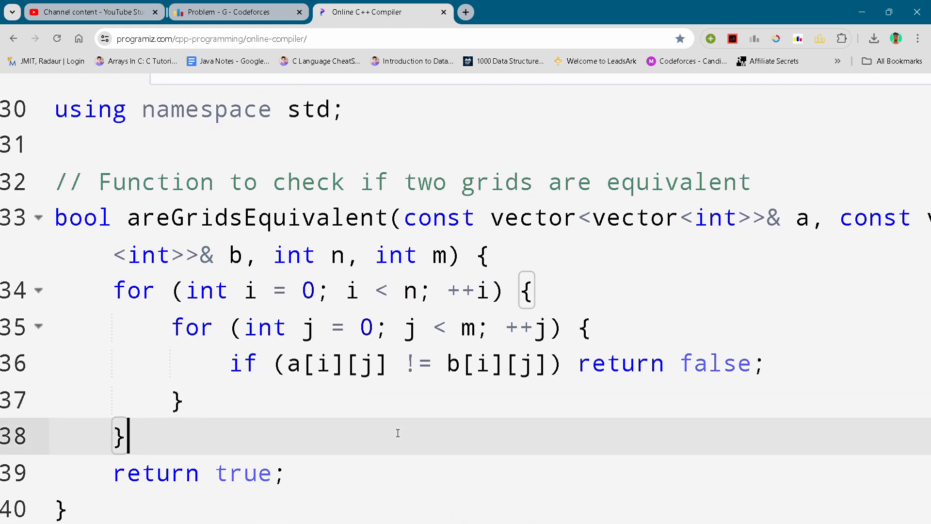
scroll(down, 3)
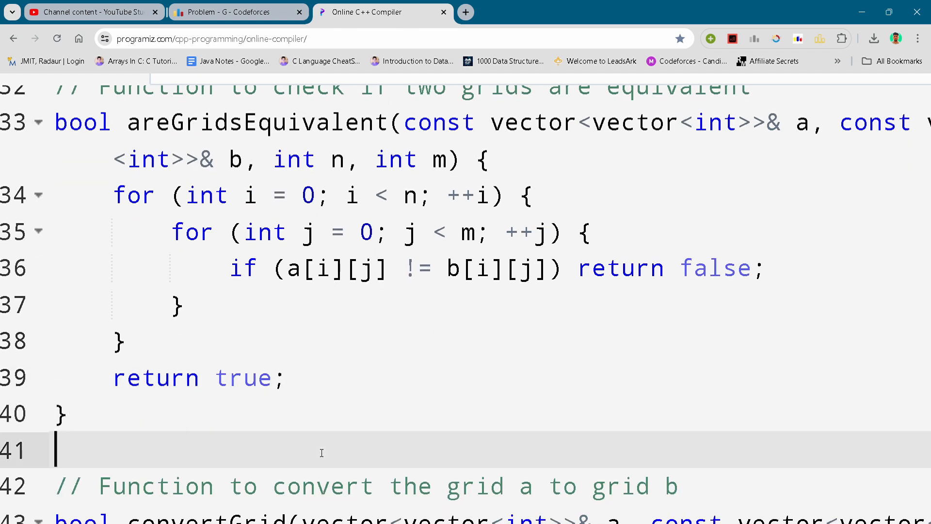
scroll(down, 3)
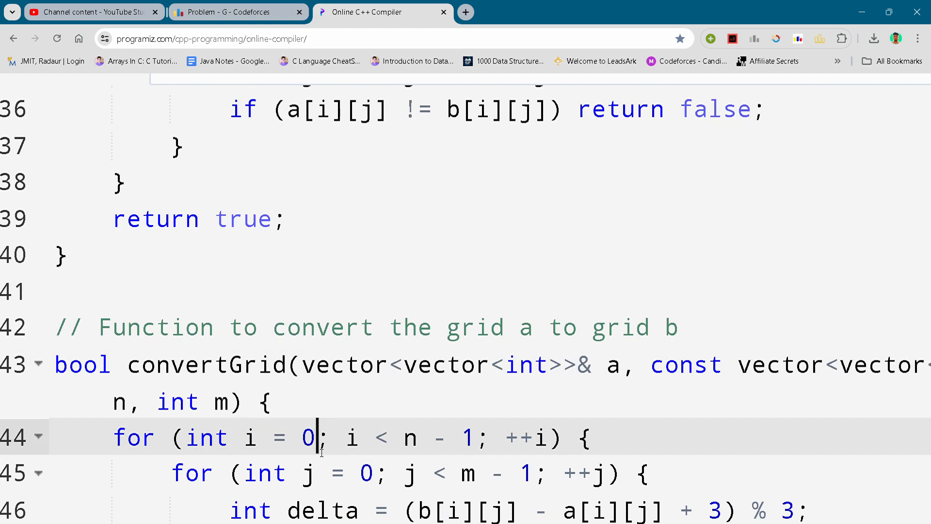
scroll(down, 3)
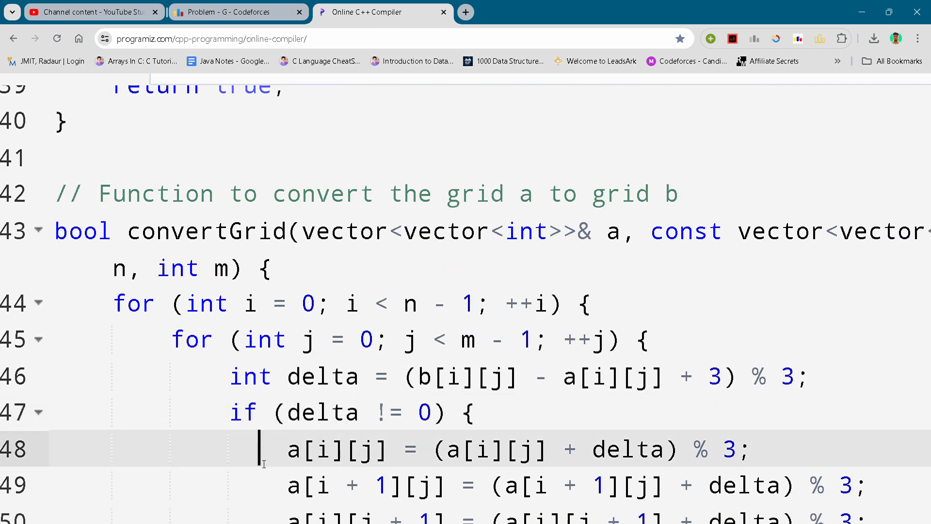
scroll(down, 3)
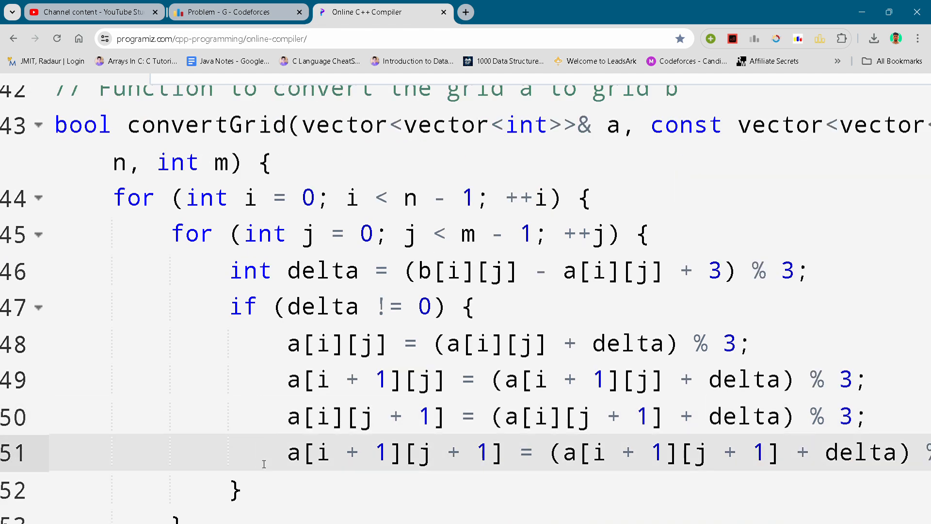
scroll(down, 3)
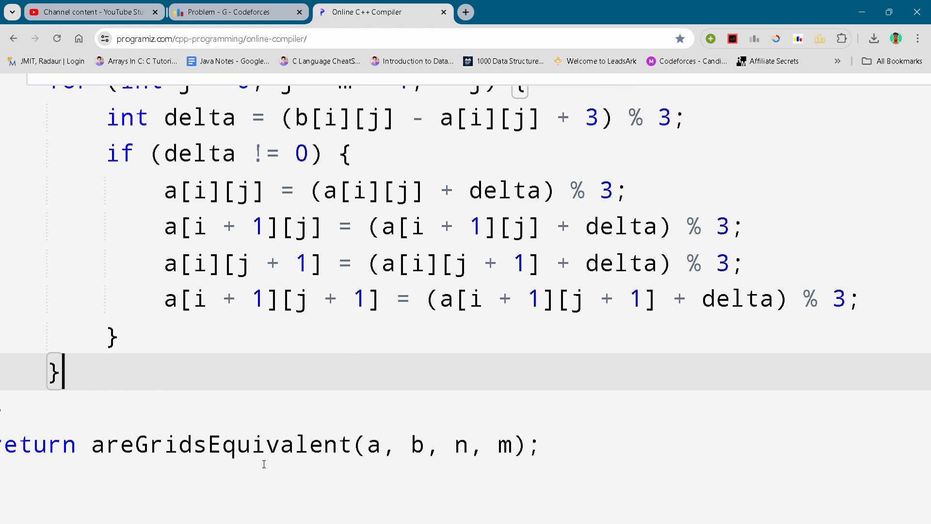
scroll(down, 3)
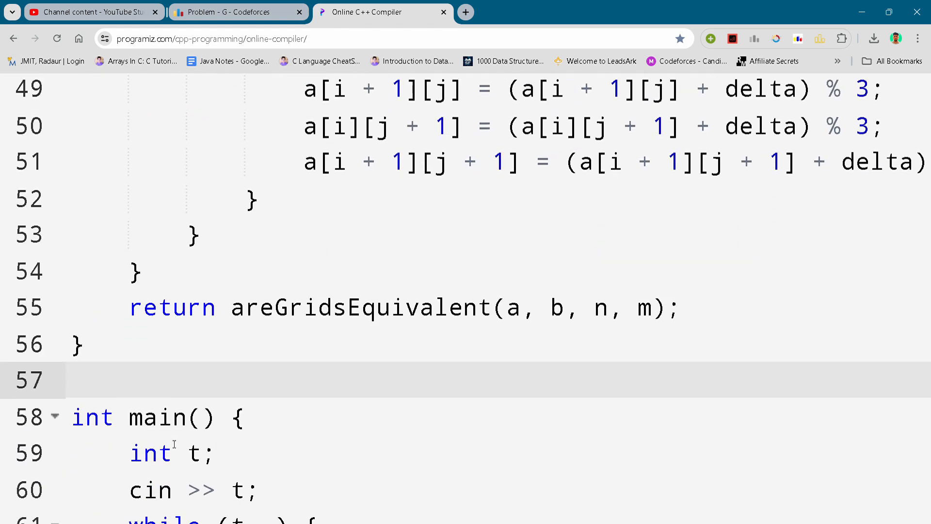
scroll(down, 3)
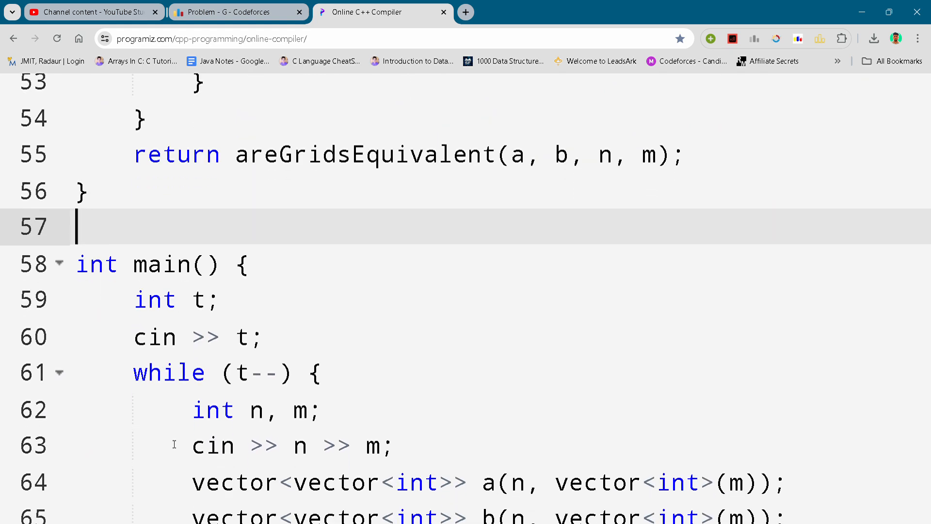
scroll(down, 3)
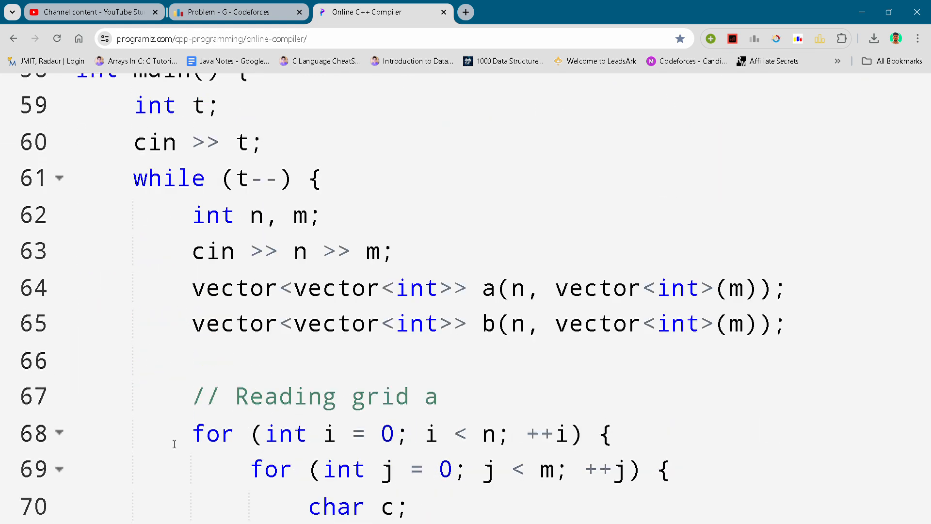
scroll(down, 3)
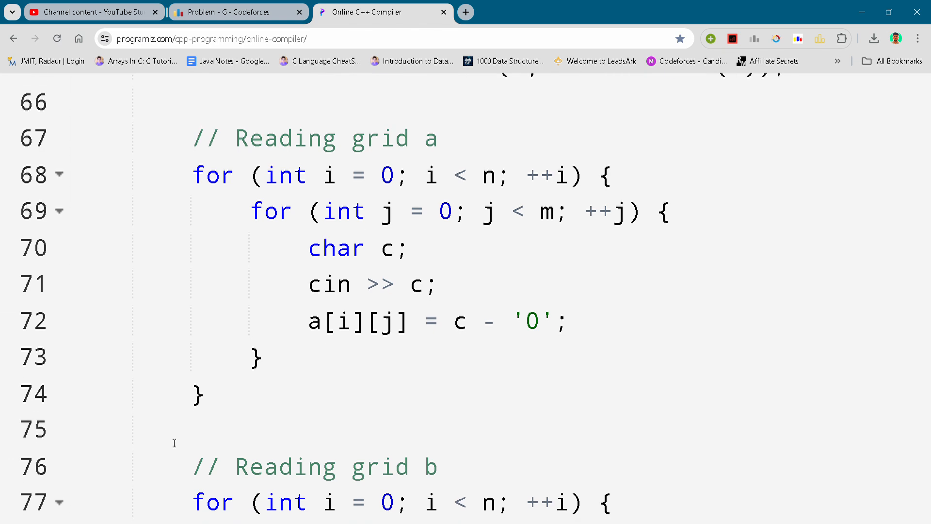
scroll(down, 3)
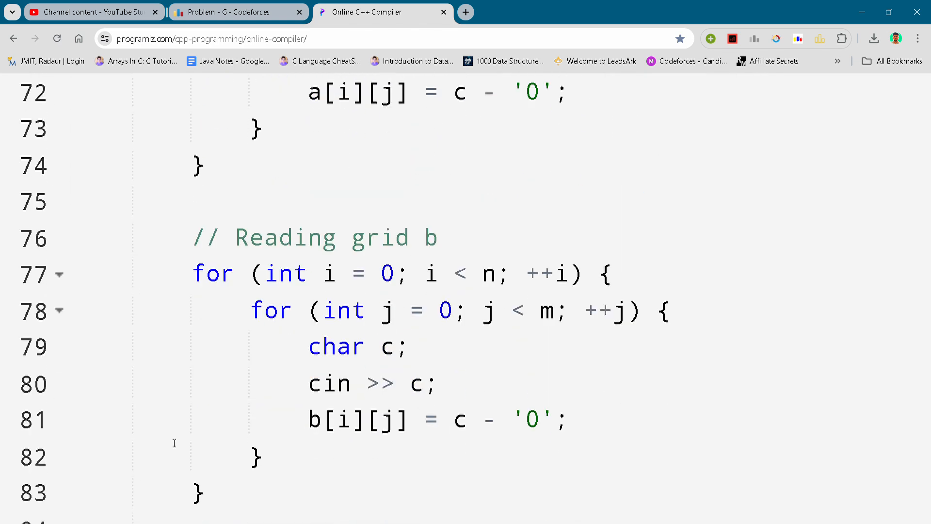
scroll(down, 3)
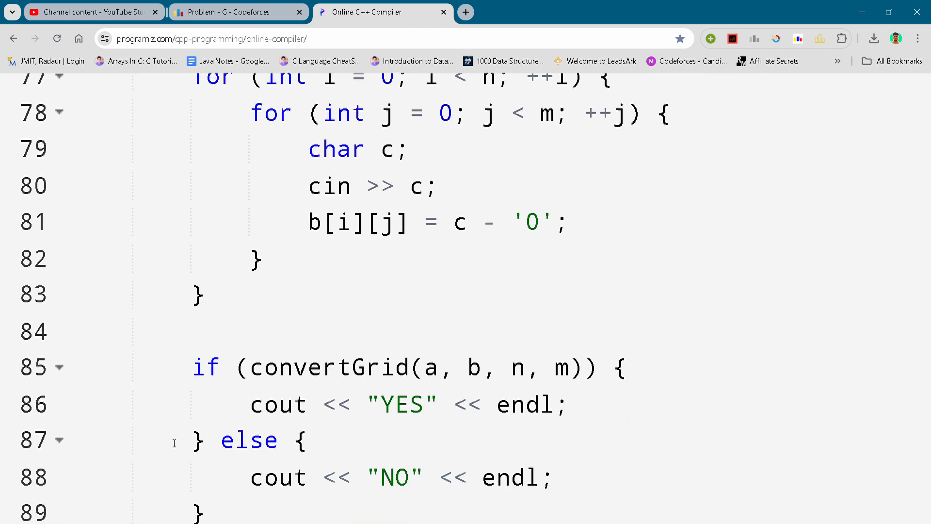
scroll(down, 3)
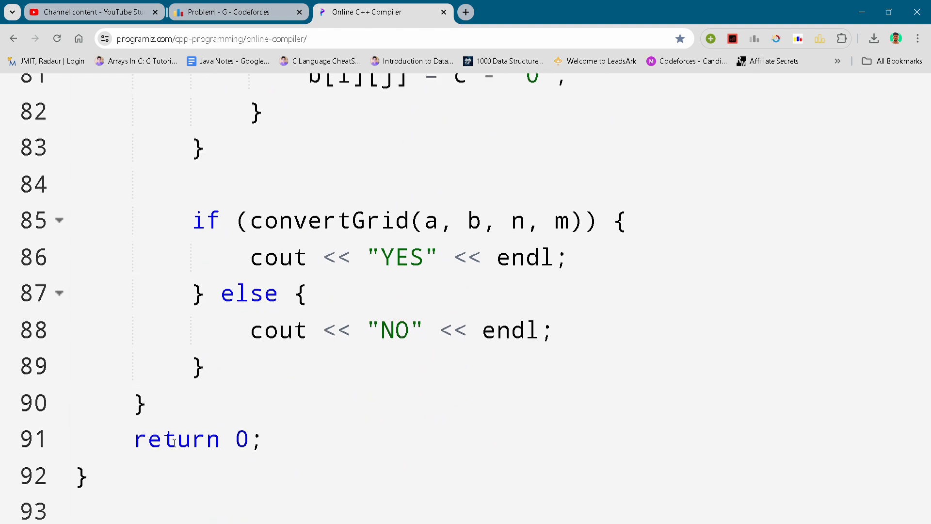
scroll(up, 3)
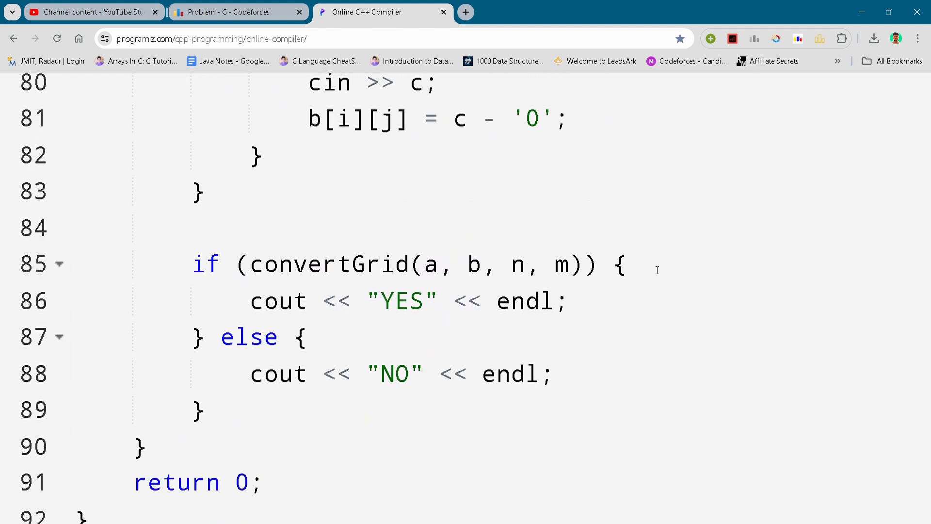